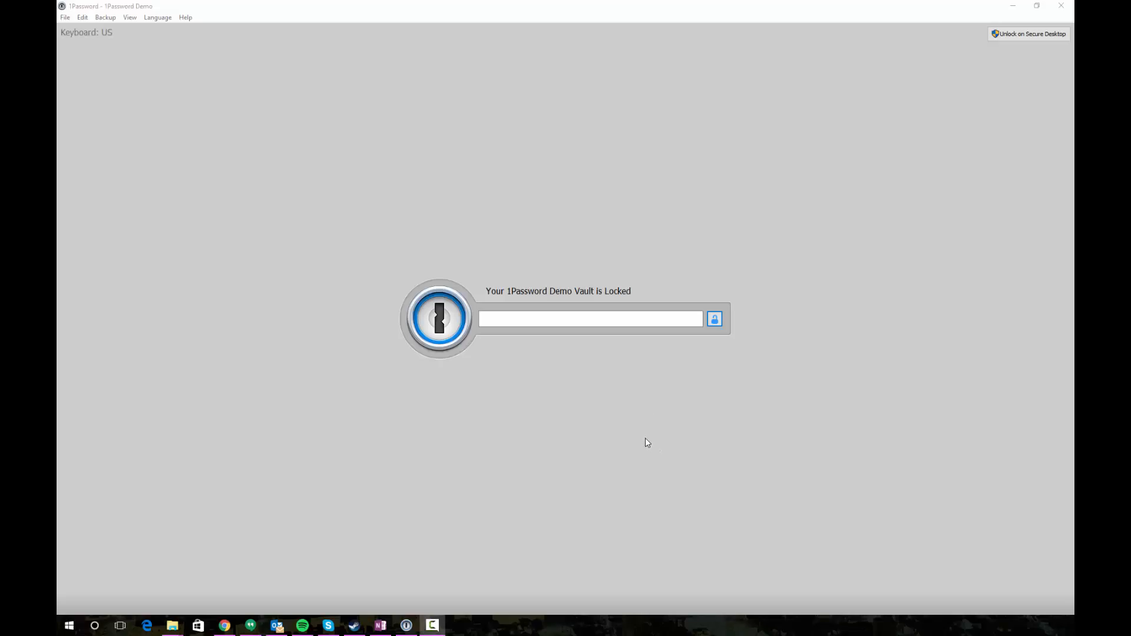
pyautogui.moveTo(619, 349)
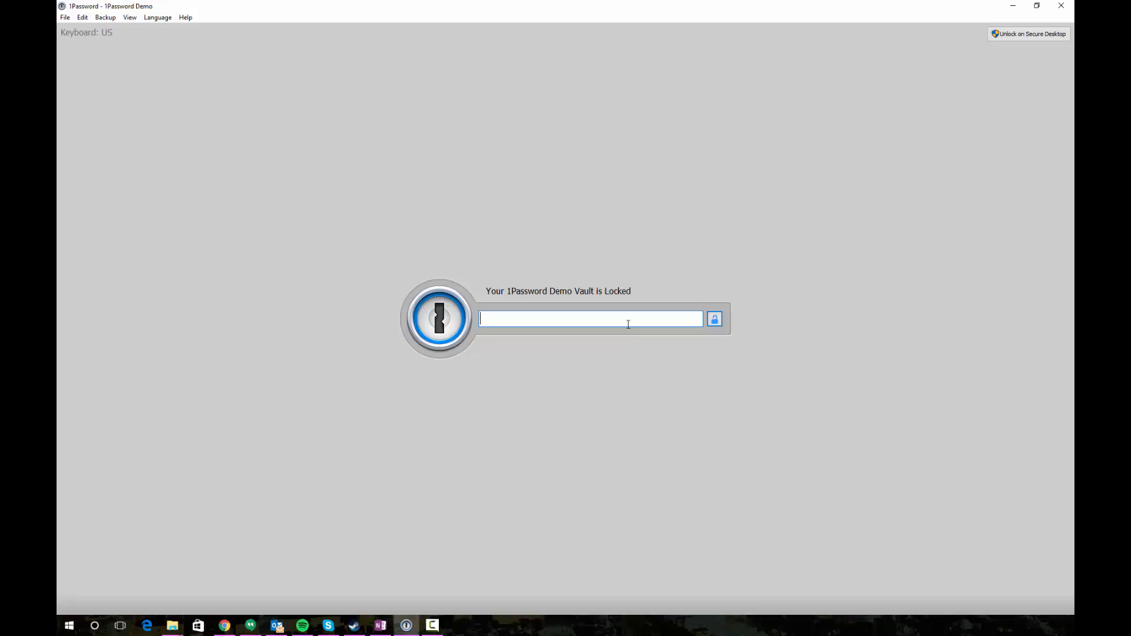
# Step: Enter the master password to unlock the 1Password Demo vault
pyautogui.write('password')
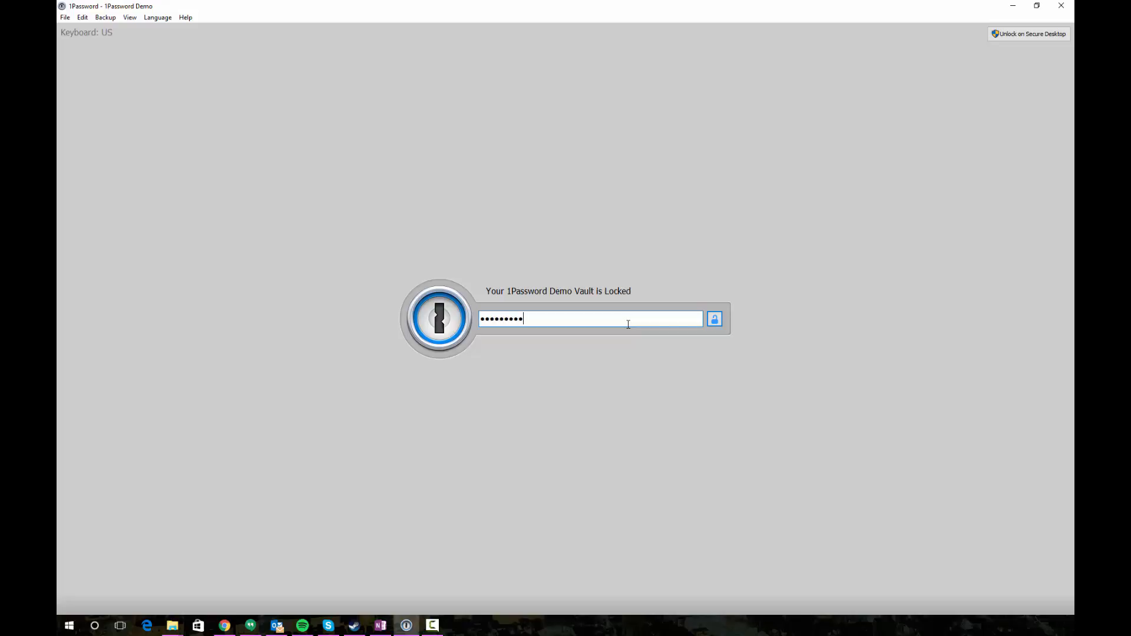
pyautogui.click(714, 319)
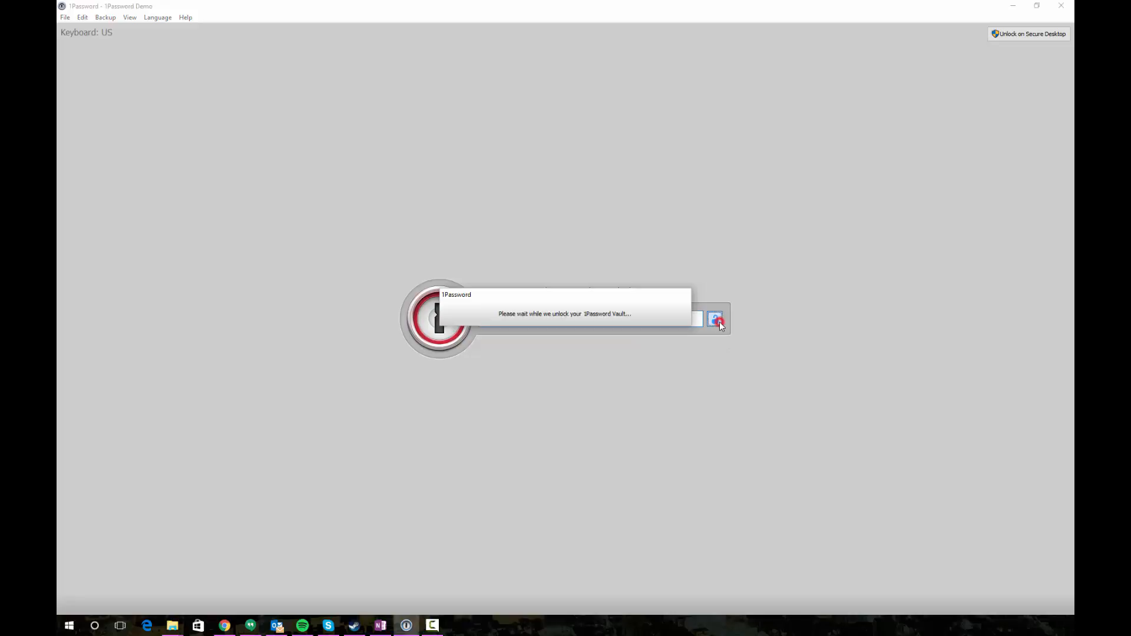
pyautogui.click(718, 320)
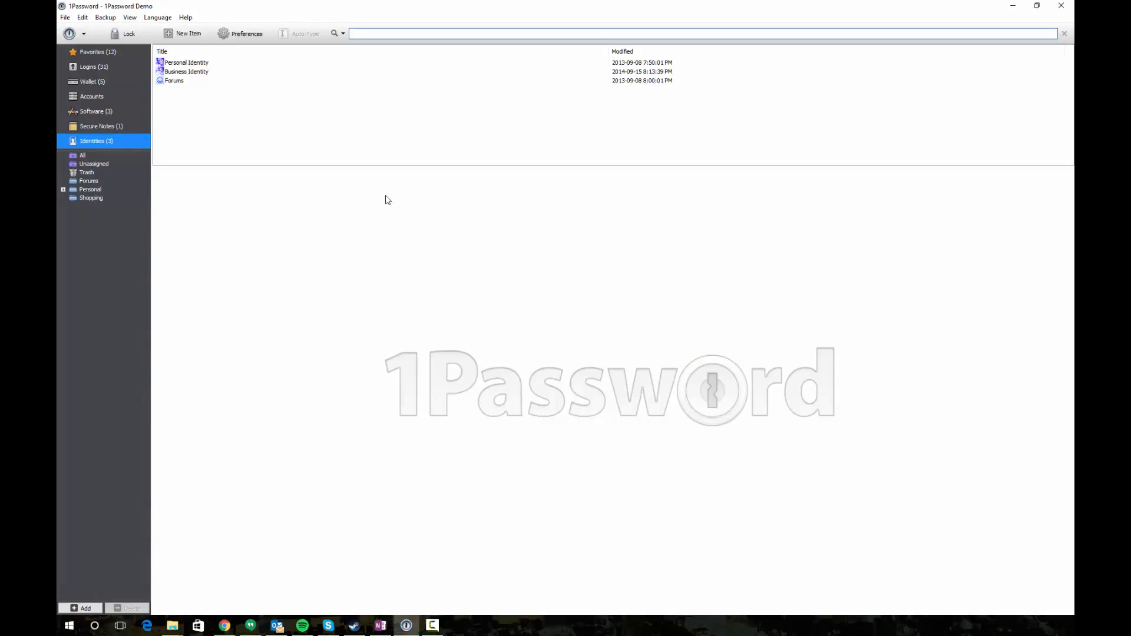
pyautogui.moveTo(405, 207)
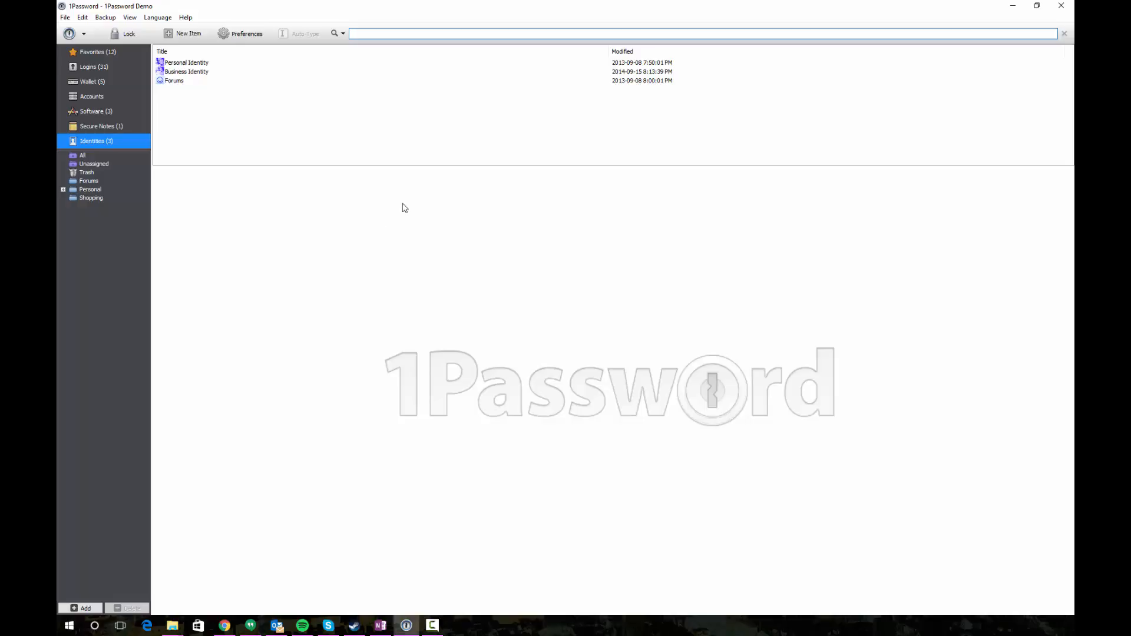
pyautogui.moveTo(362, 172)
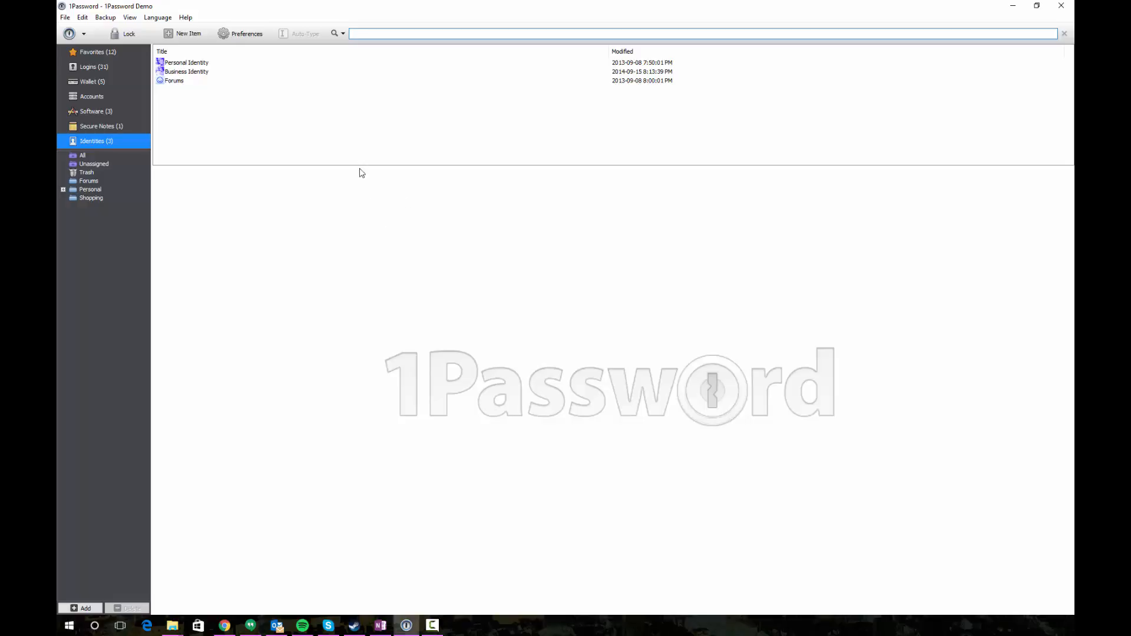
pyautogui.moveTo(470, 220)
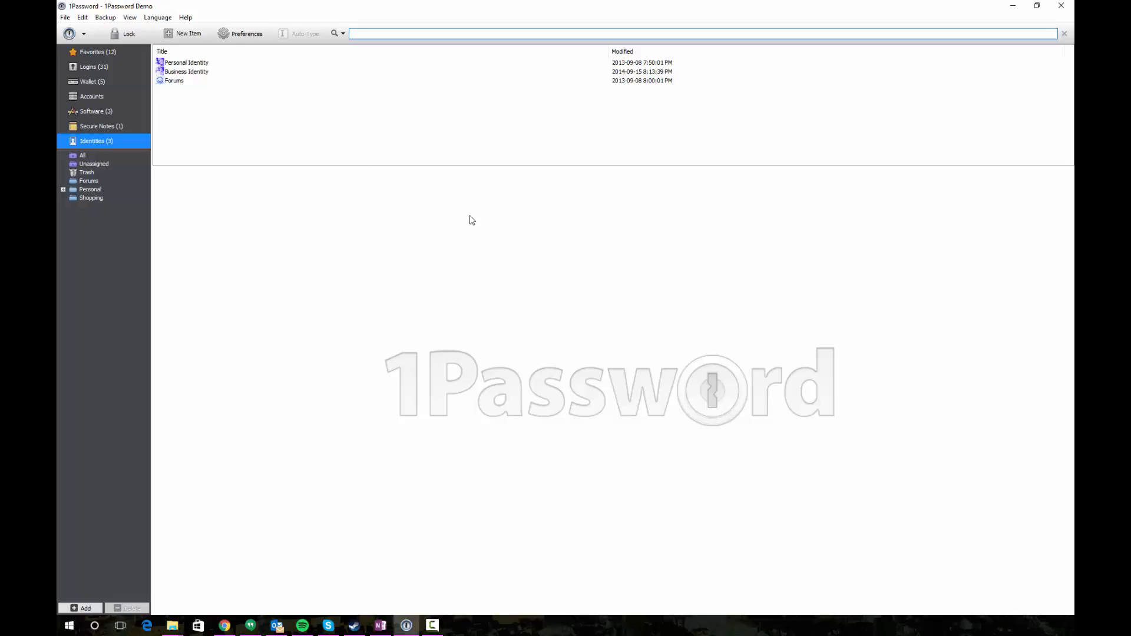
pyautogui.moveTo(490, 351)
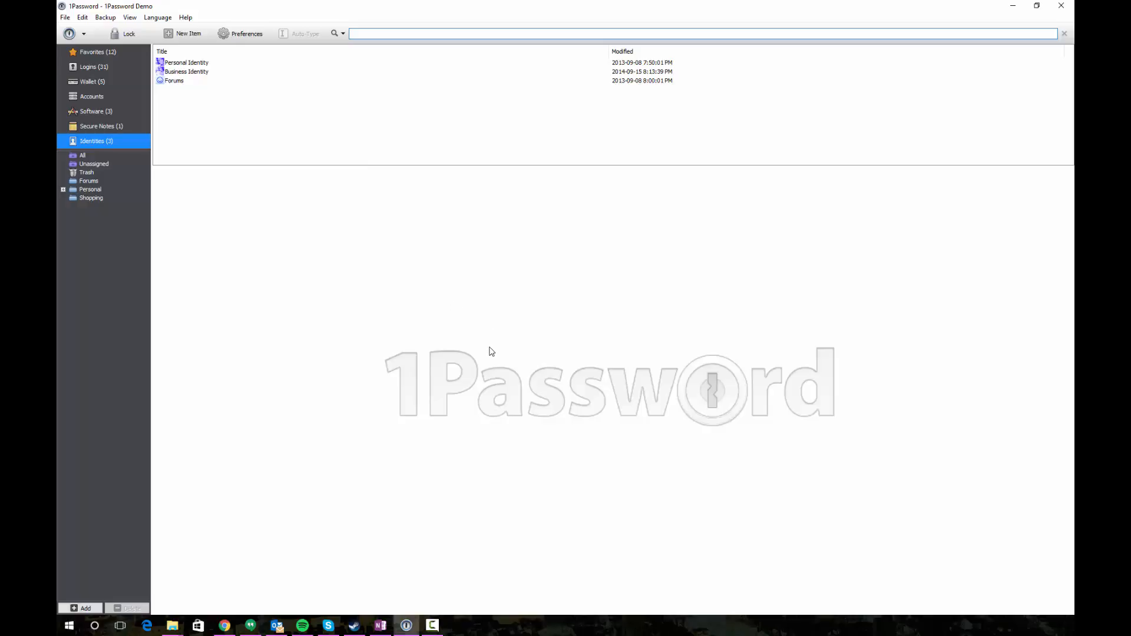
pyautogui.moveTo(492, 331)
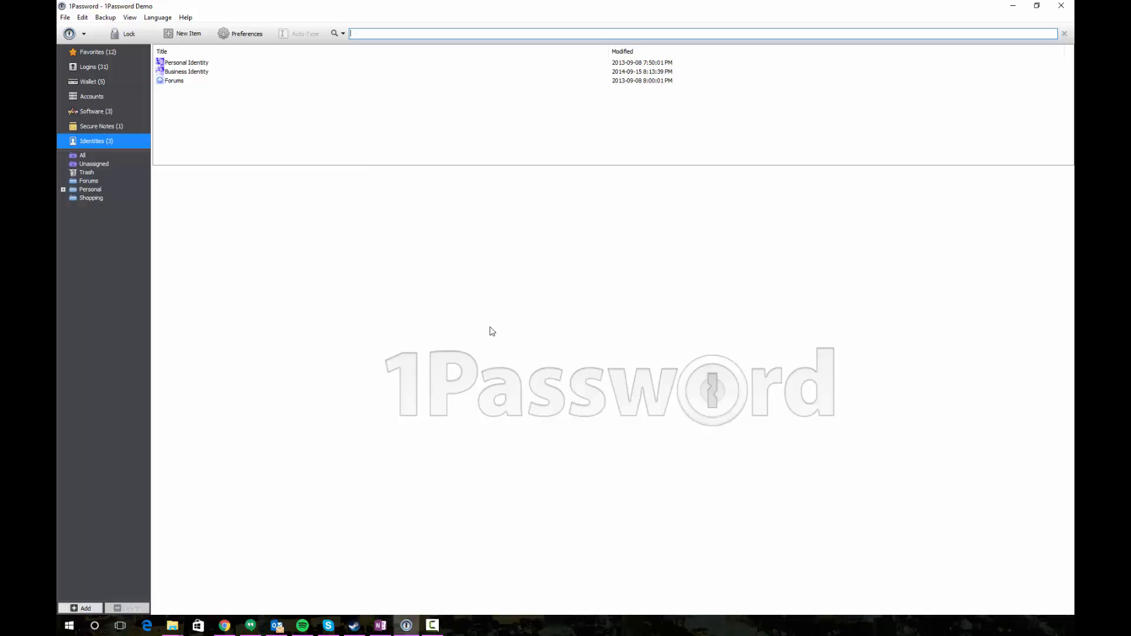
# Step: From Logins, create a new item titled 'Test login' and clear its password
pyautogui.click(87, 66)
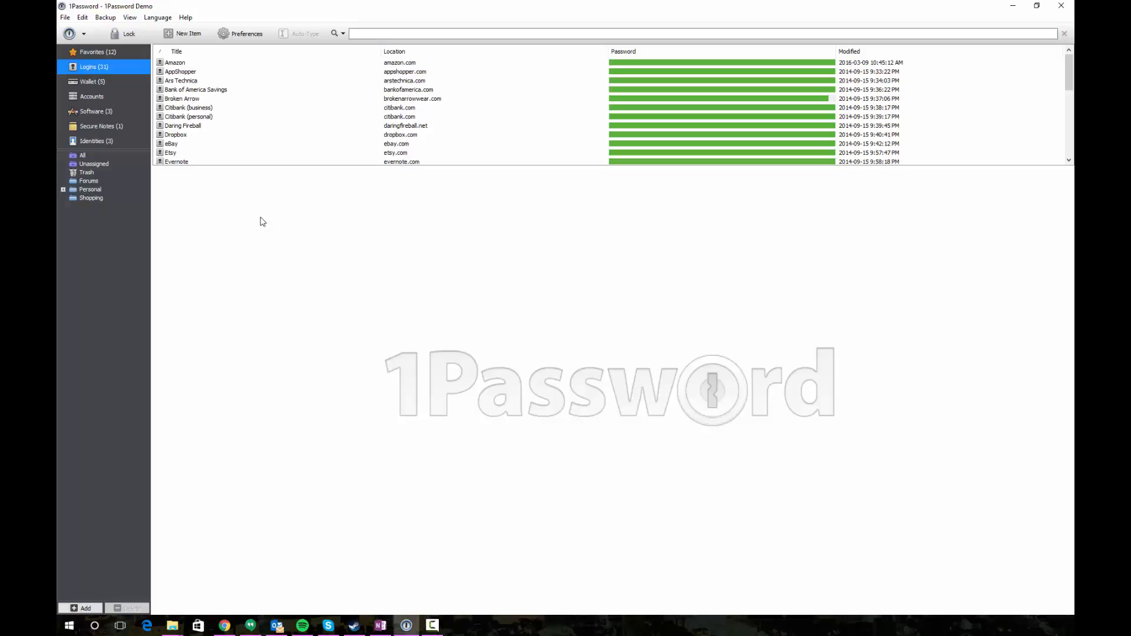
pyautogui.moveTo(260, 225)
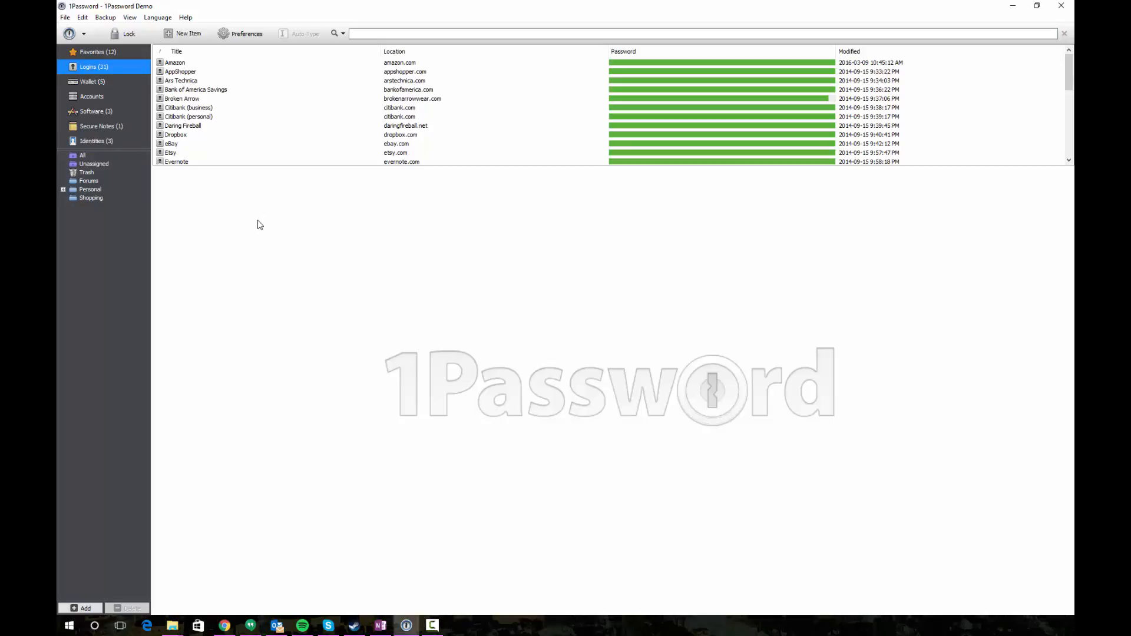
pyautogui.moveTo(252, 230)
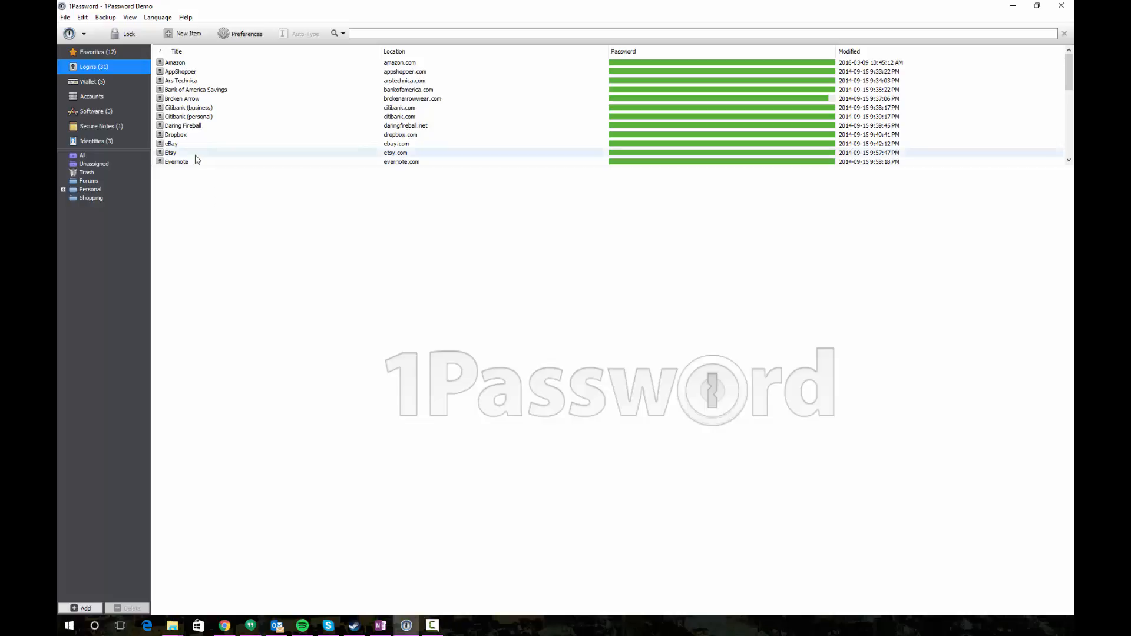
pyautogui.click(189, 34)
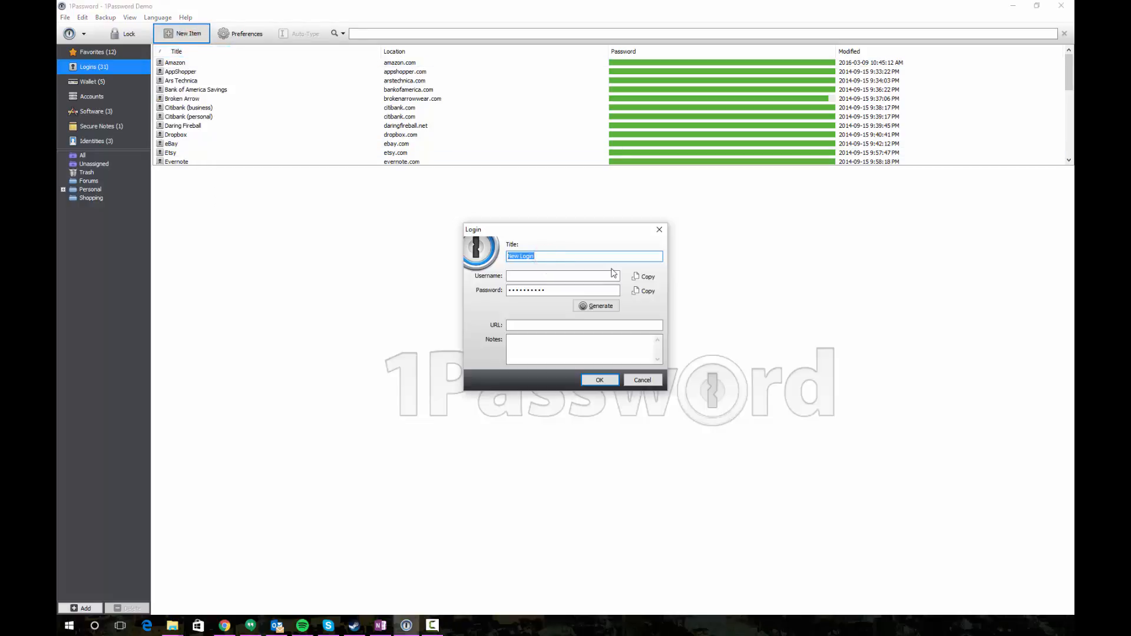
pyautogui.write('Test login')
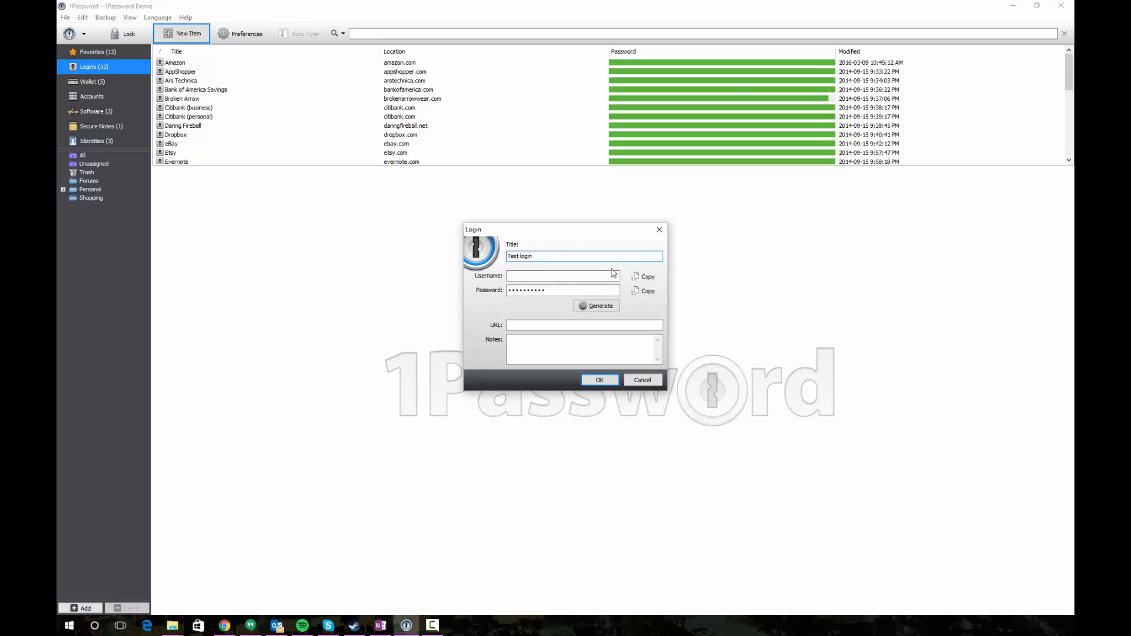
pyautogui.click(583, 275)
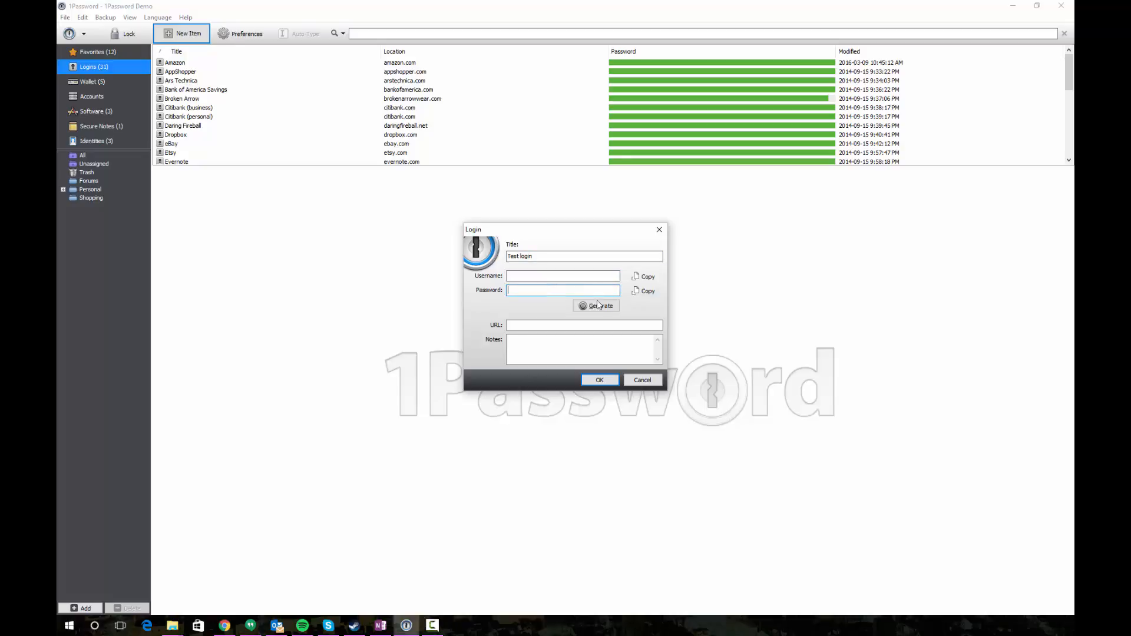
# Step: Open the password generator for the 'Test login' draft
pyautogui.click(596, 306)
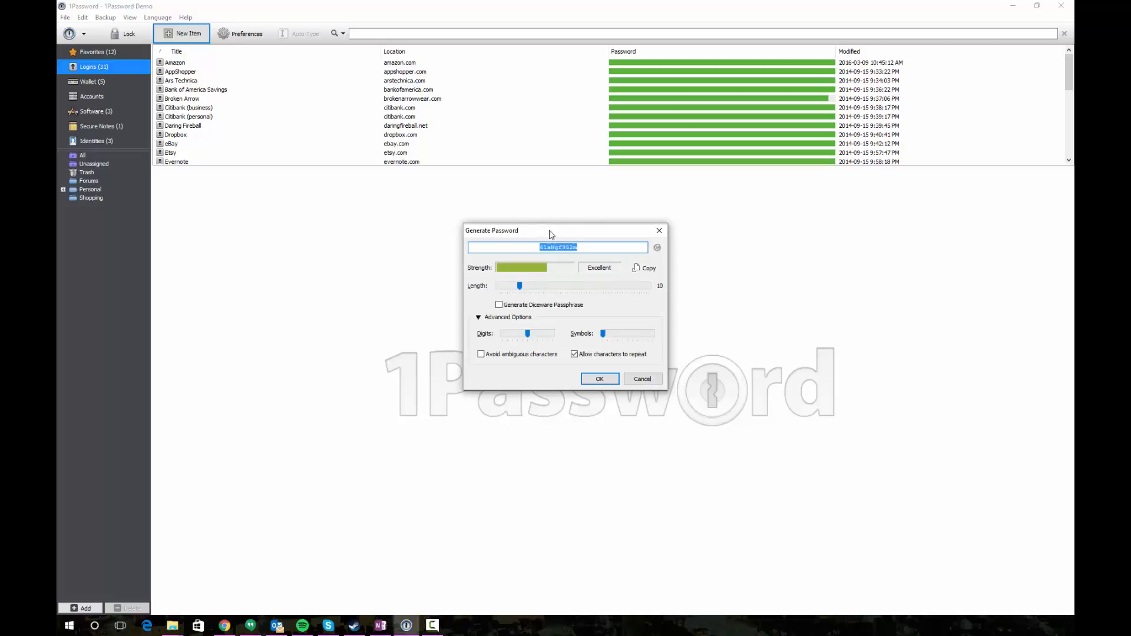
pyautogui.moveTo(575, 235)
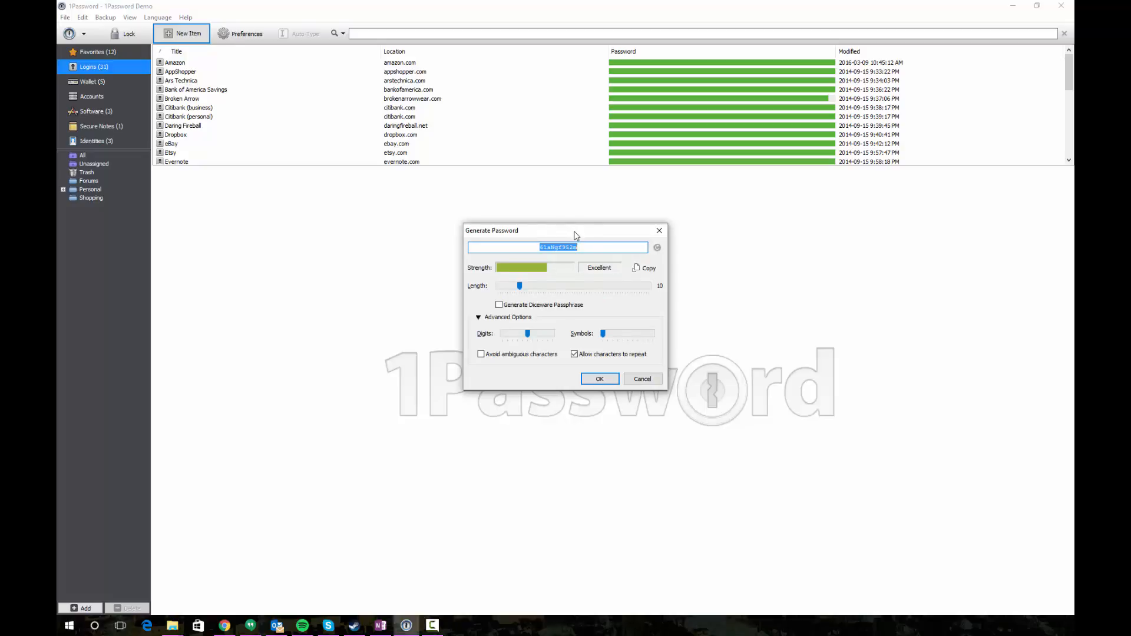
pyautogui.moveTo(584, 260)
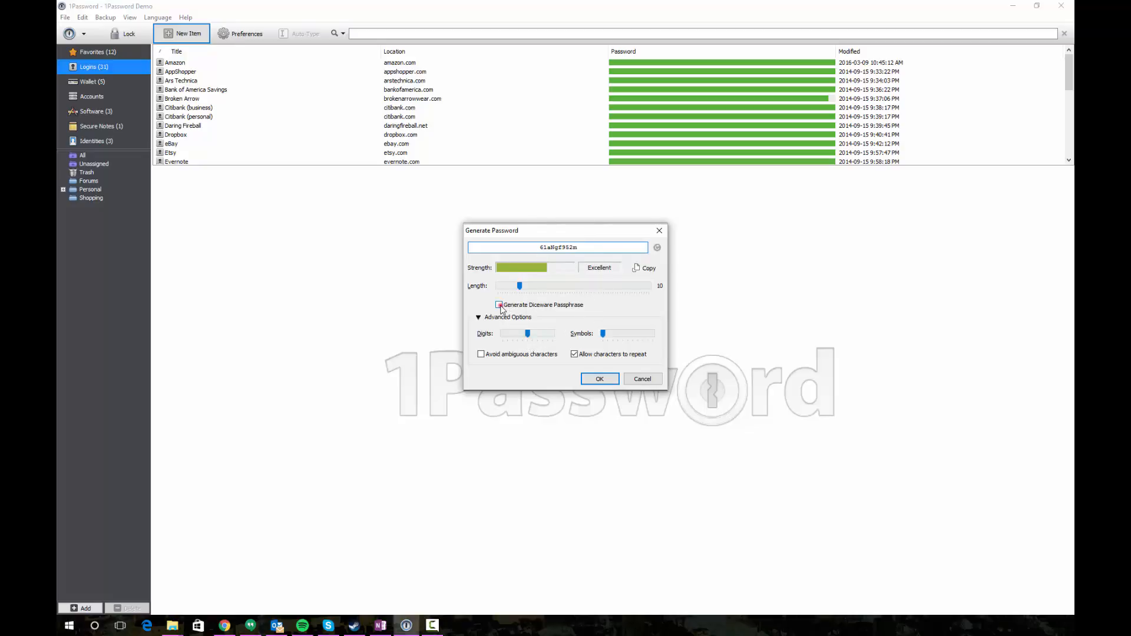
# Step: Turn Diceware passphrase generation on, then switch it off again
pyautogui.click(499, 304)
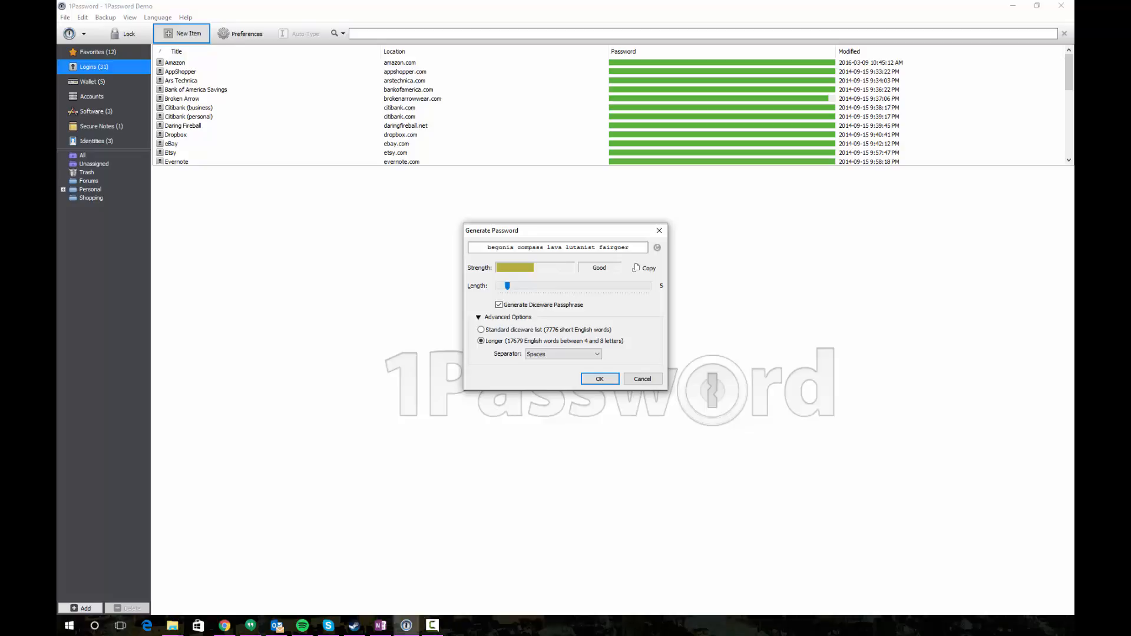
pyautogui.moveTo(692, 184)
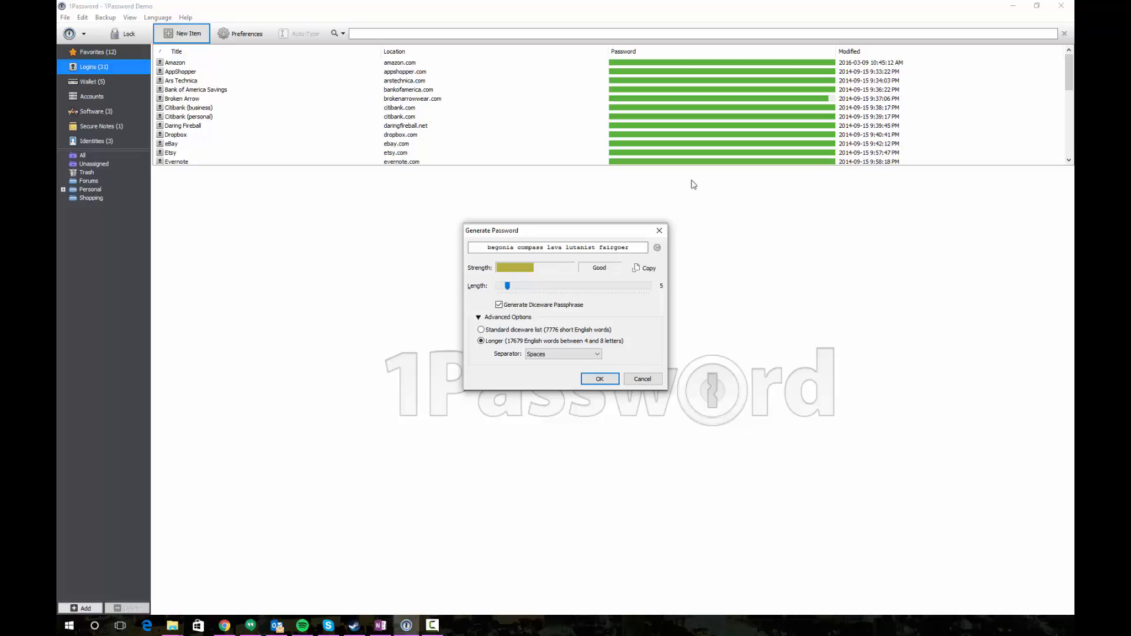
pyautogui.moveTo(406, 278)
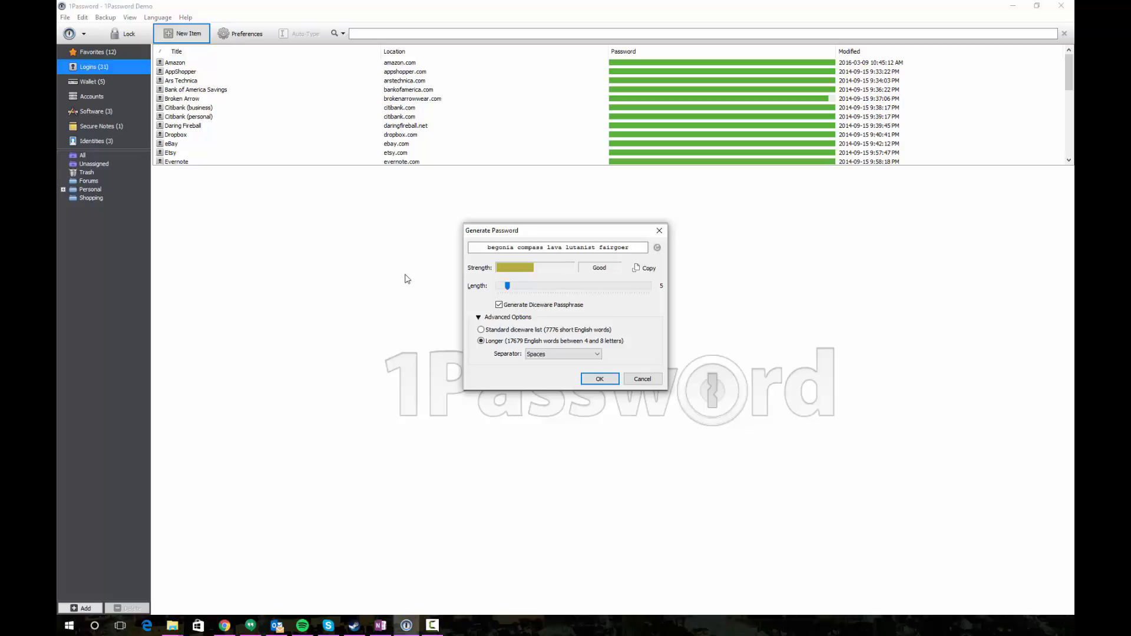
pyautogui.moveTo(607, 208)
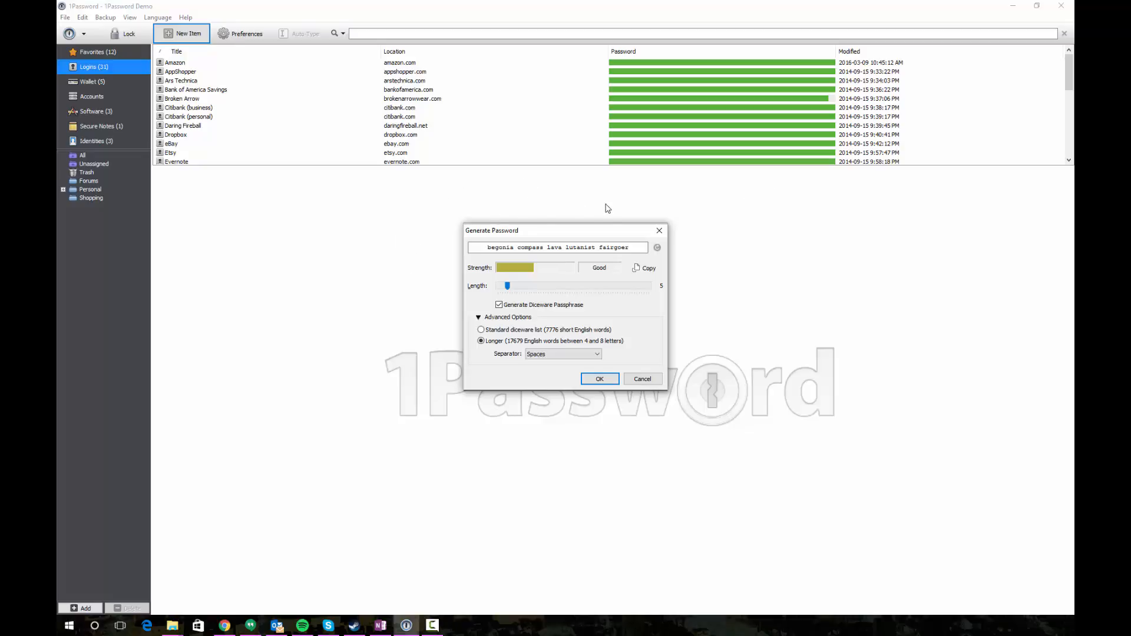
pyautogui.moveTo(663, 425)
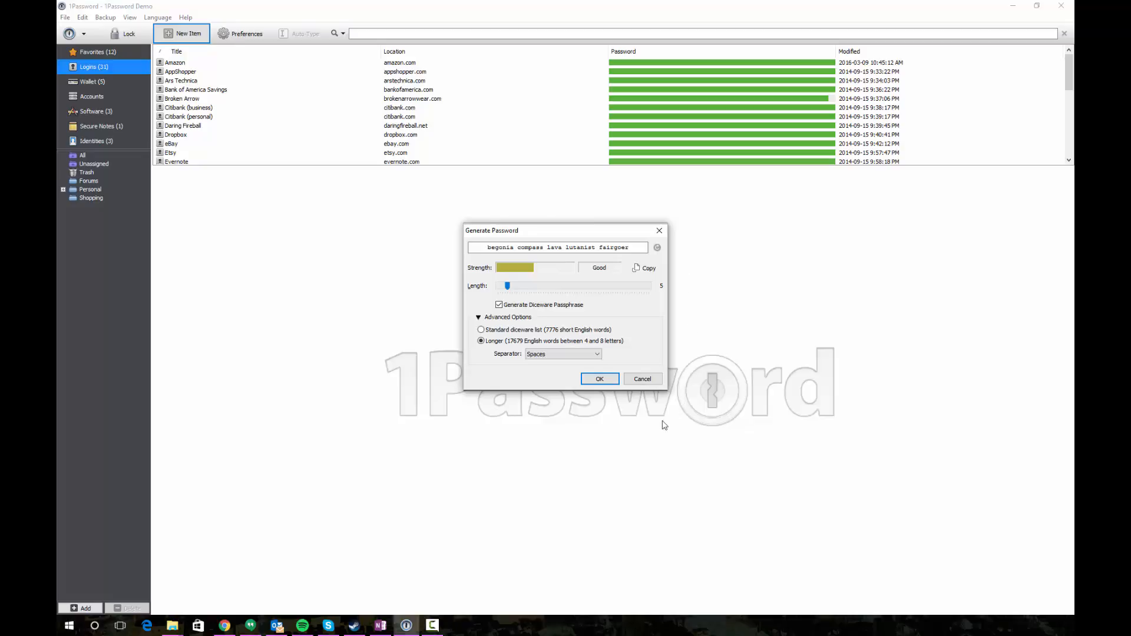
pyautogui.moveTo(427, 302)
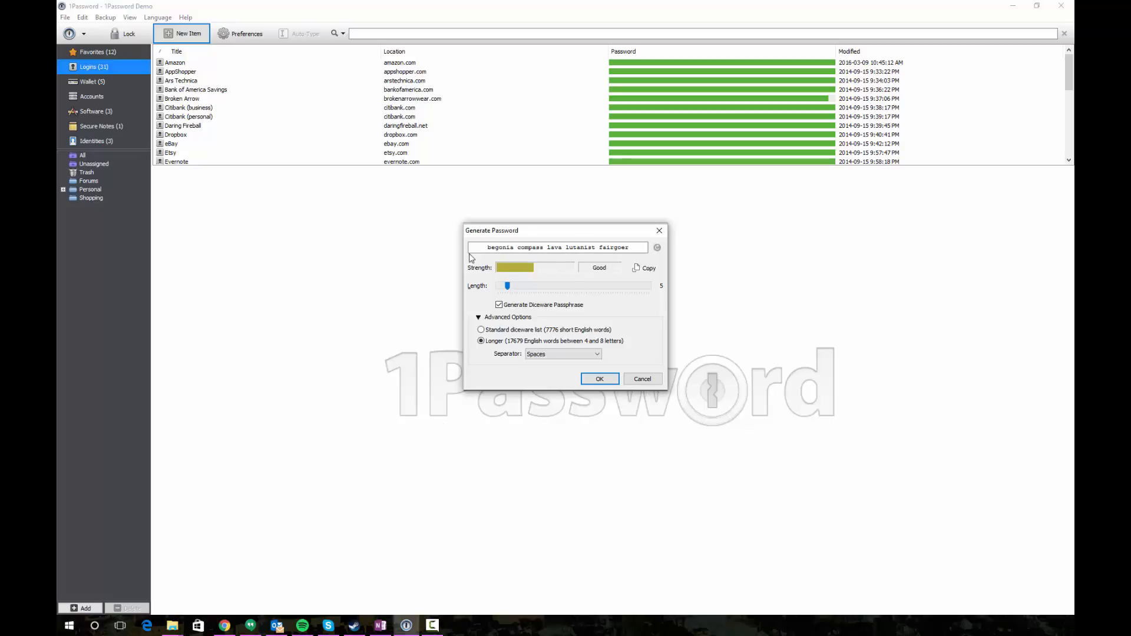
pyautogui.moveTo(506, 225)
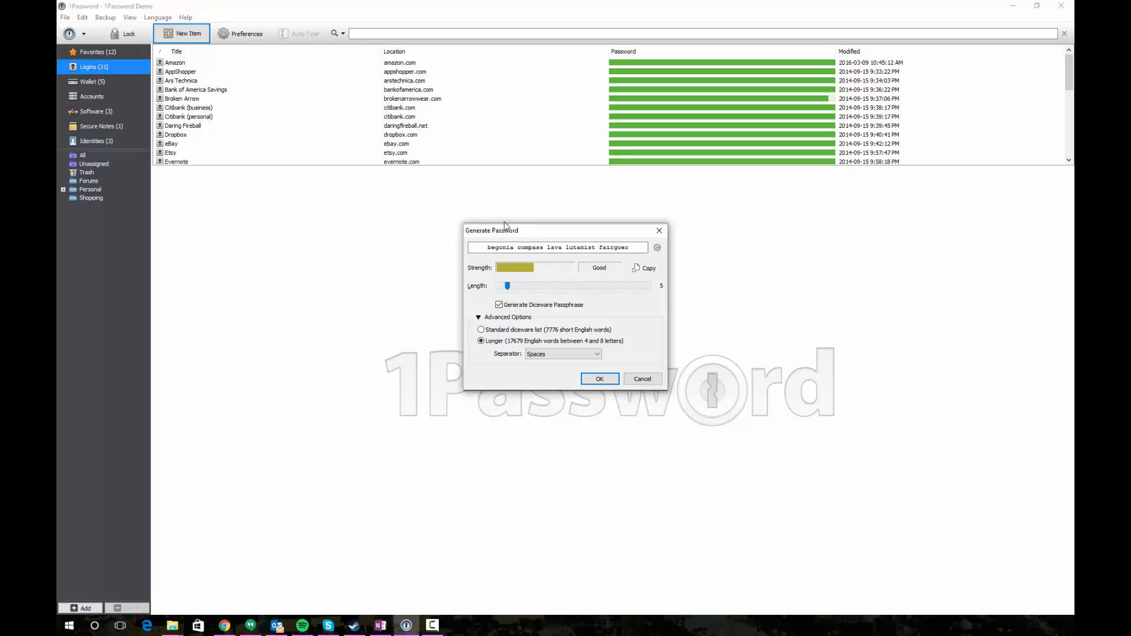
pyautogui.moveTo(482, 274)
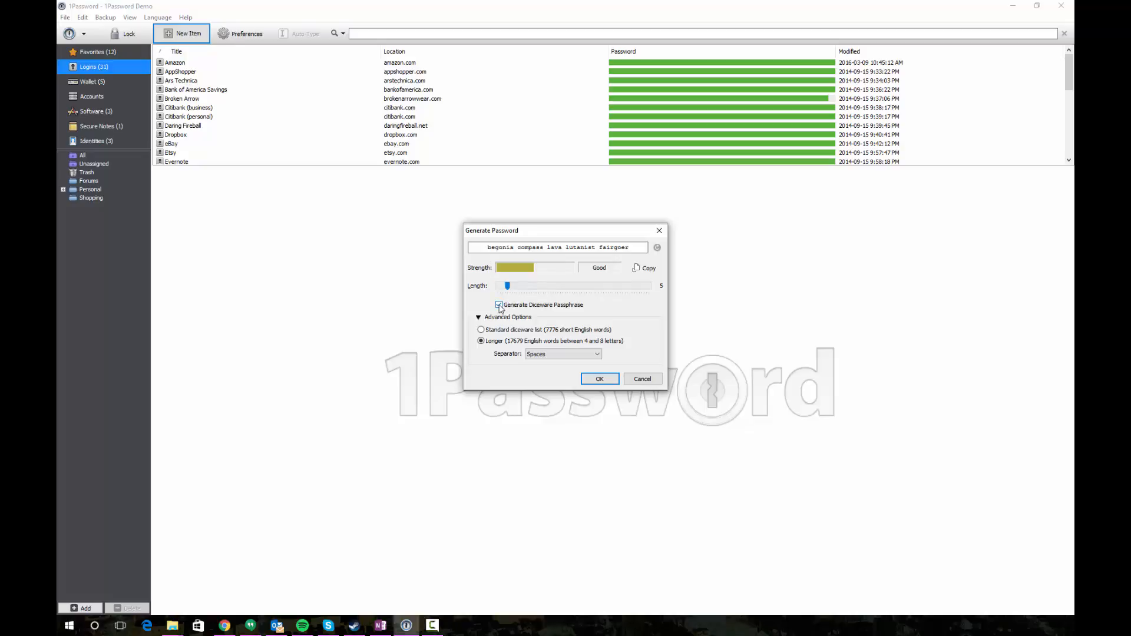
pyautogui.click(498, 304)
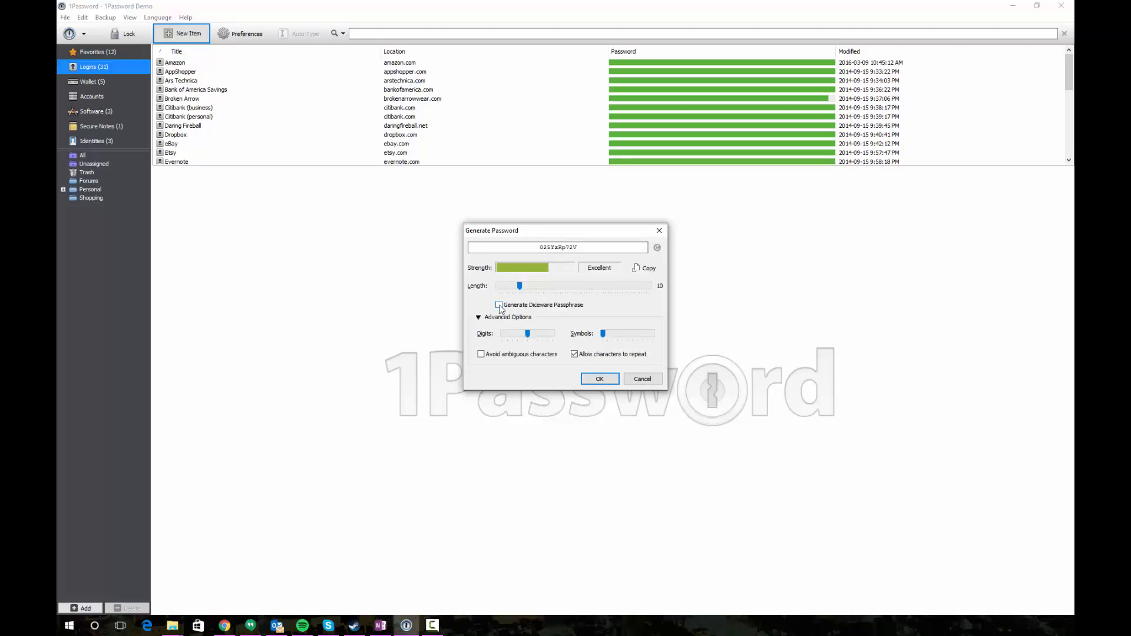
# Step: Re-enable Diceware passphrase mode and set the length to six words
pyautogui.click(498, 304)
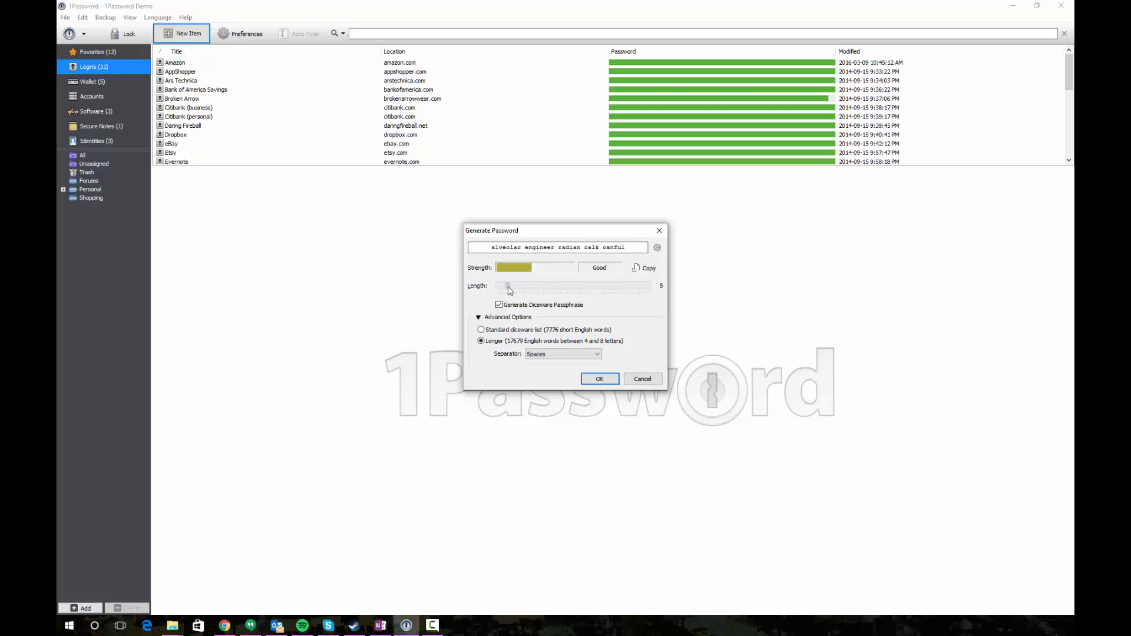
pyautogui.moveTo(507, 286); pyautogui.dragTo(511, 286)
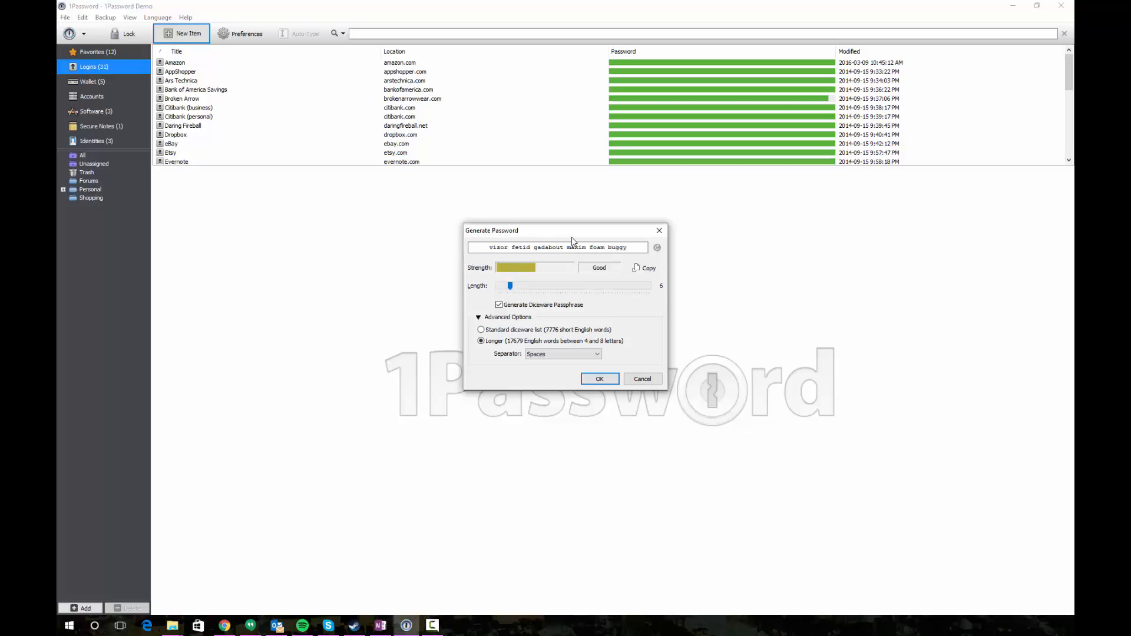
pyautogui.moveTo(498, 257)
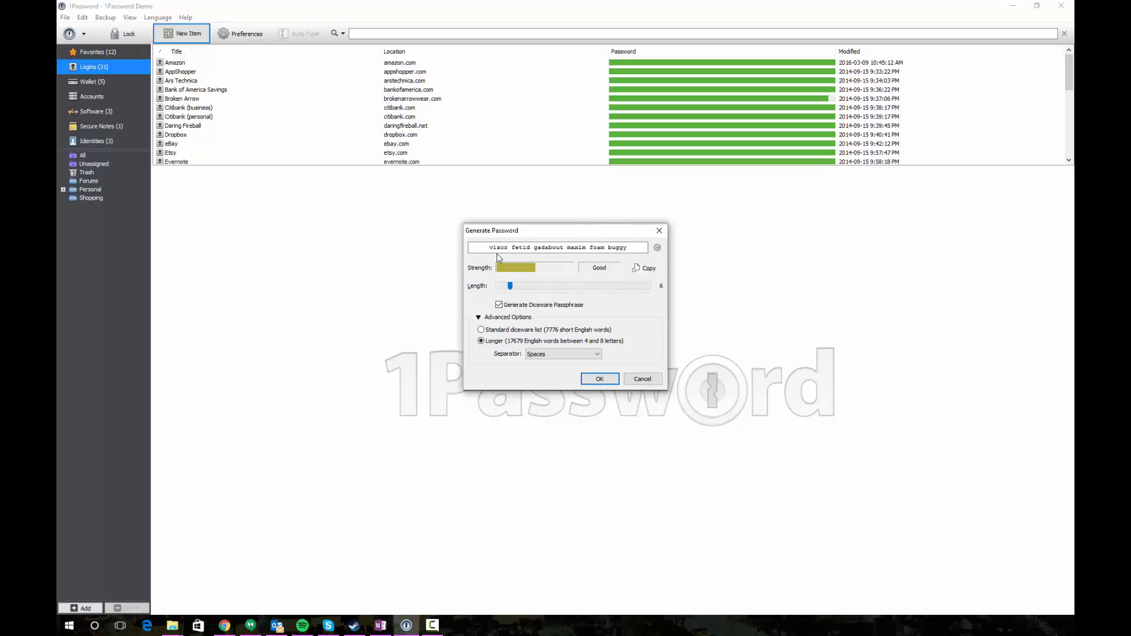
pyautogui.moveTo(486, 278)
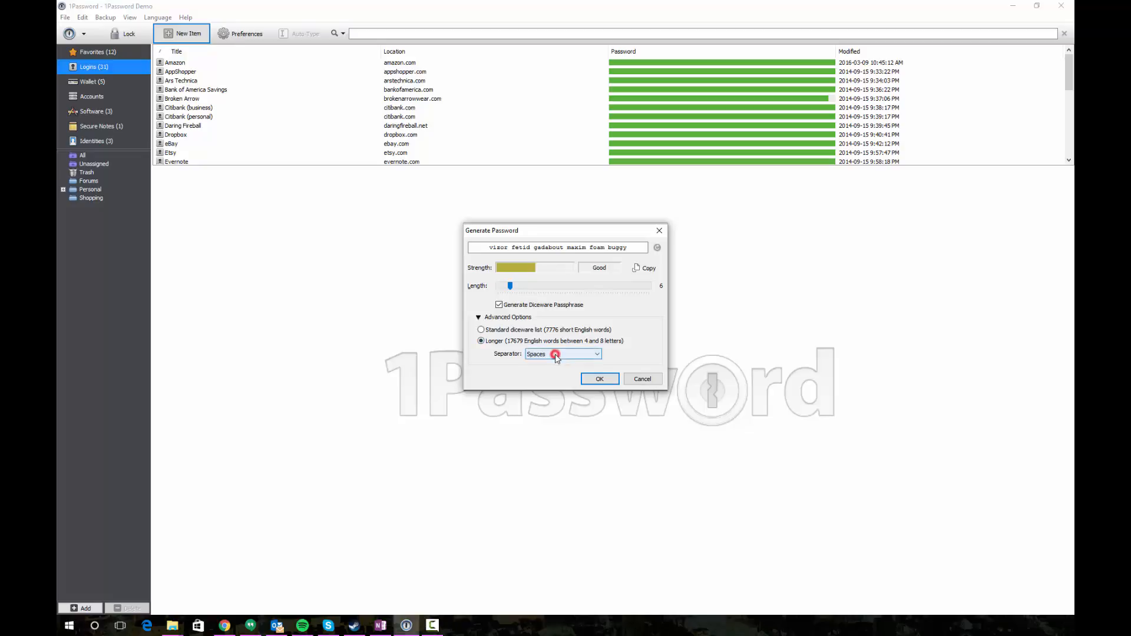
pyautogui.click(595, 354)
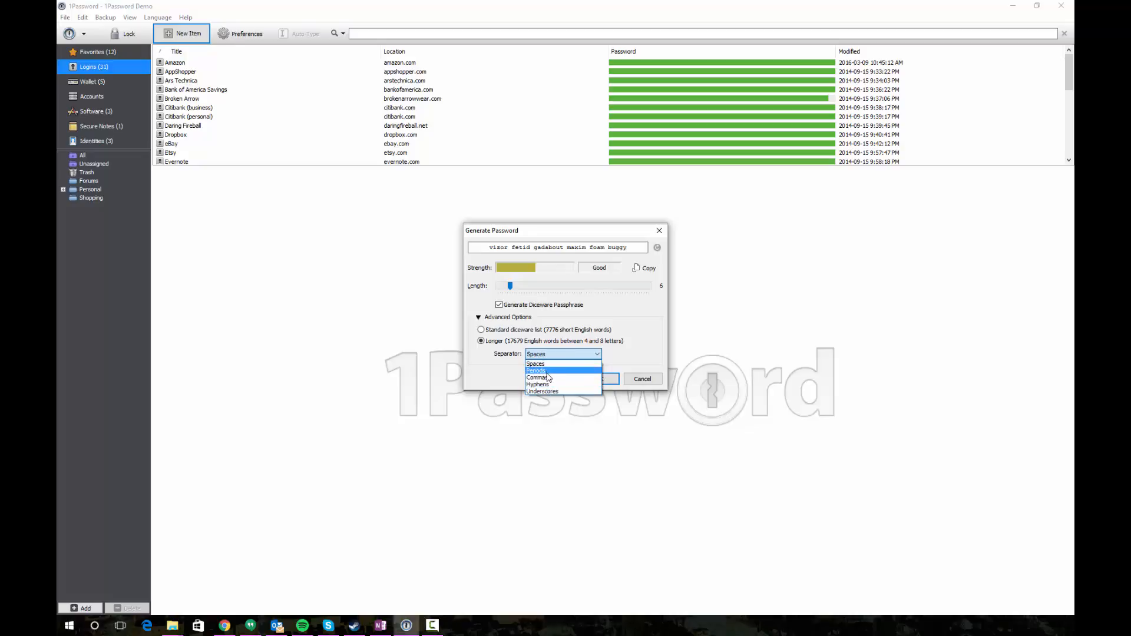
pyautogui.click(536, 364)
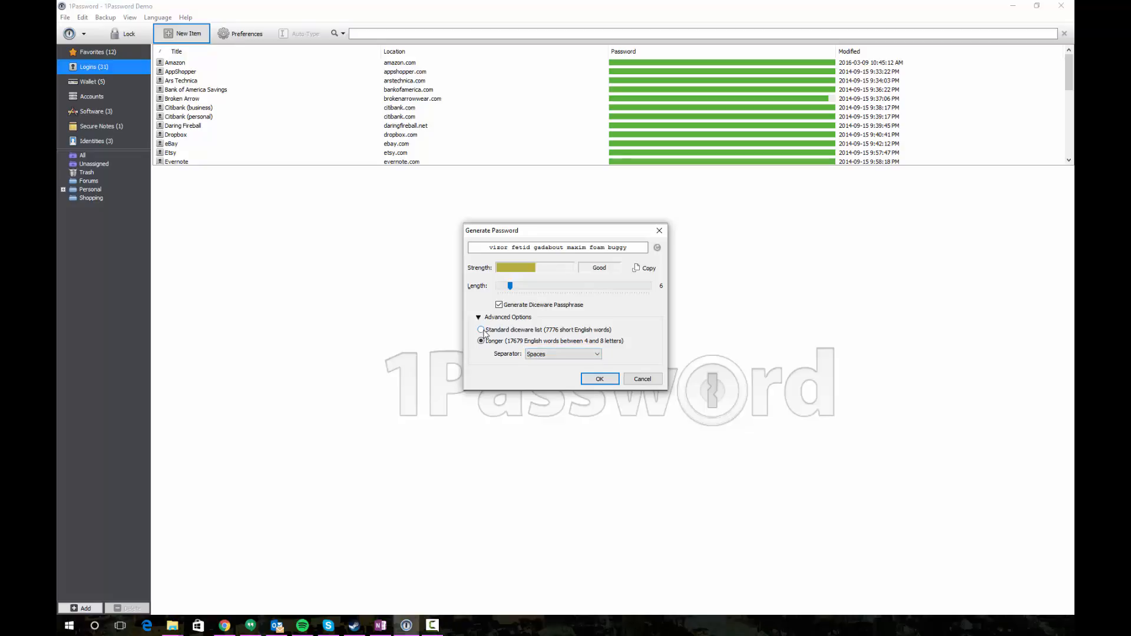
# Step: Try the standard list at nine words, then use the longer list at seven words
pyautogui.click(480, 330)
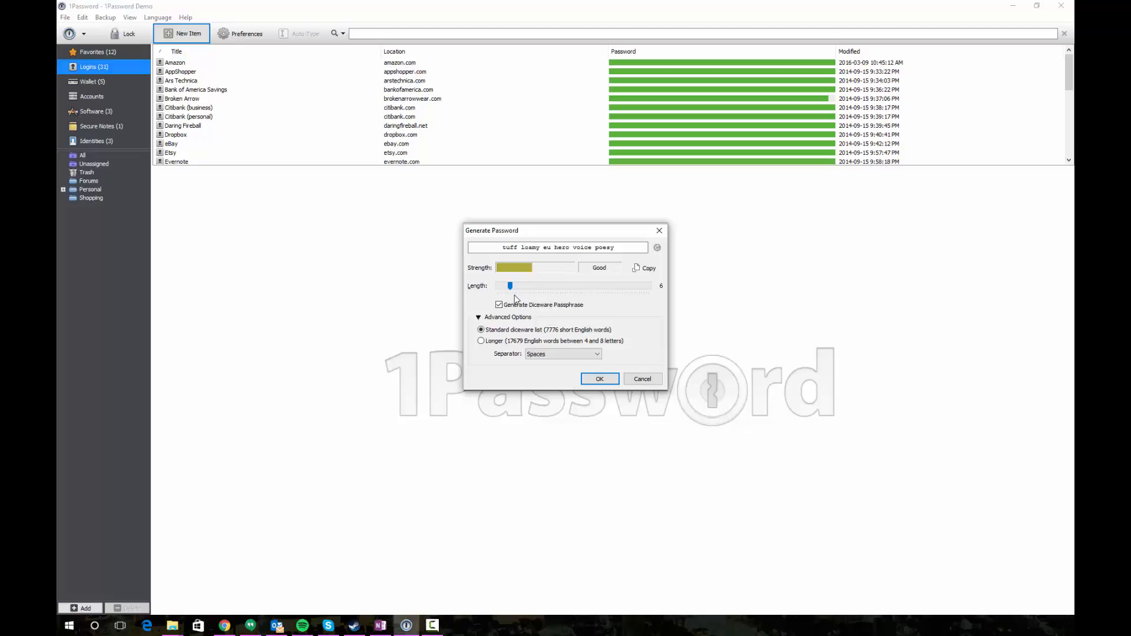
pyautogui.moveTo(510, 285); pyautogui.dragTo(516, 286)
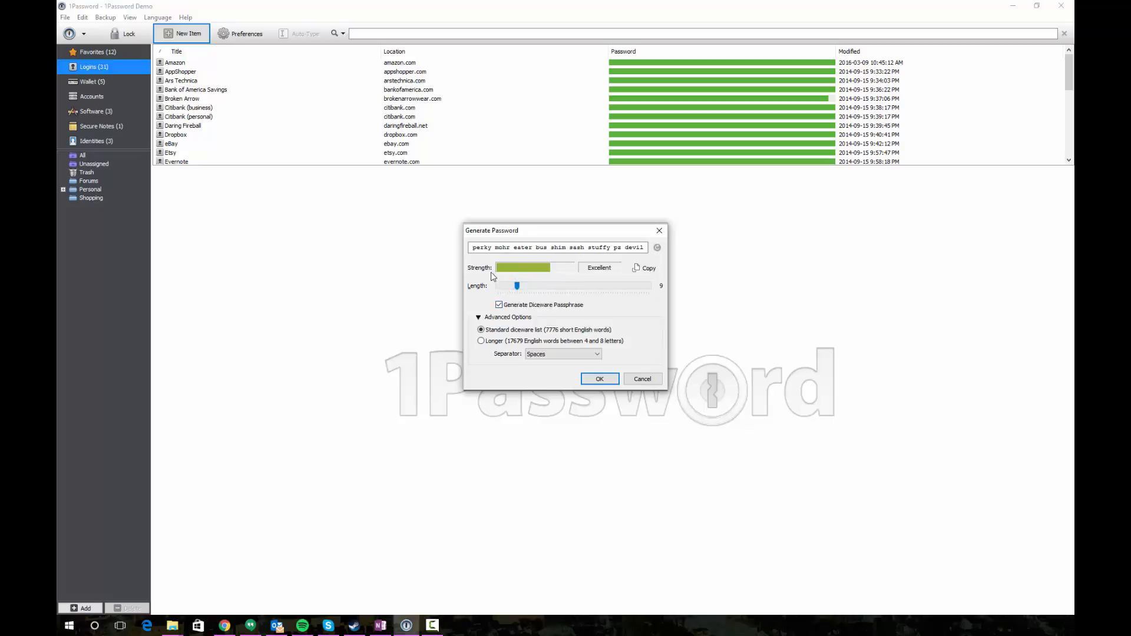
pyautogui.moveTo(549, 297)
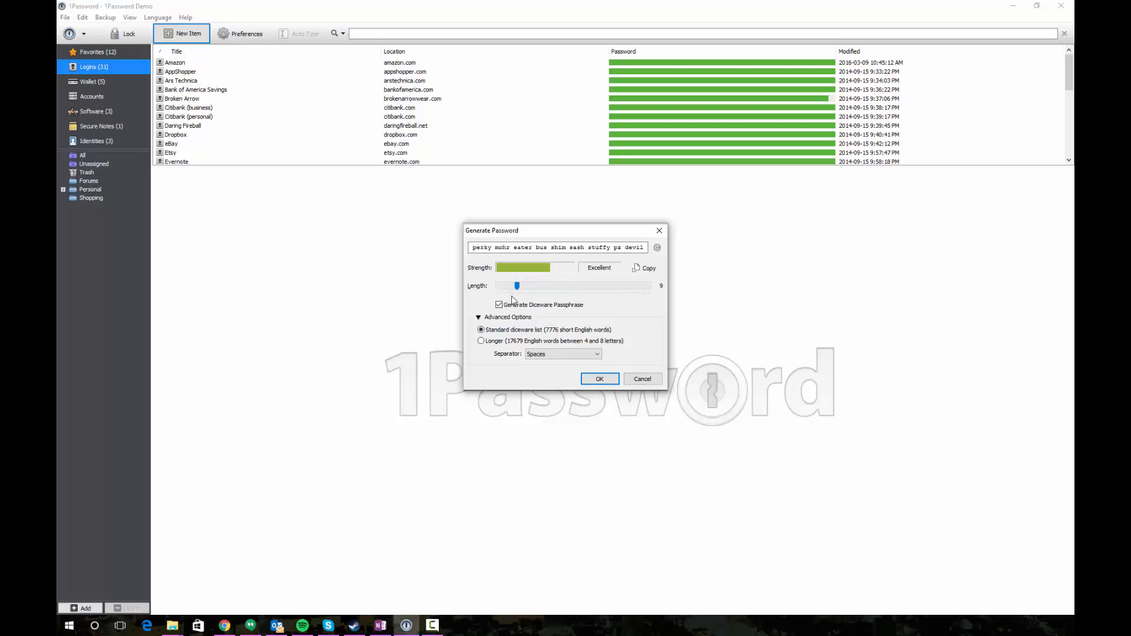
pyautogui.click(481, 341)
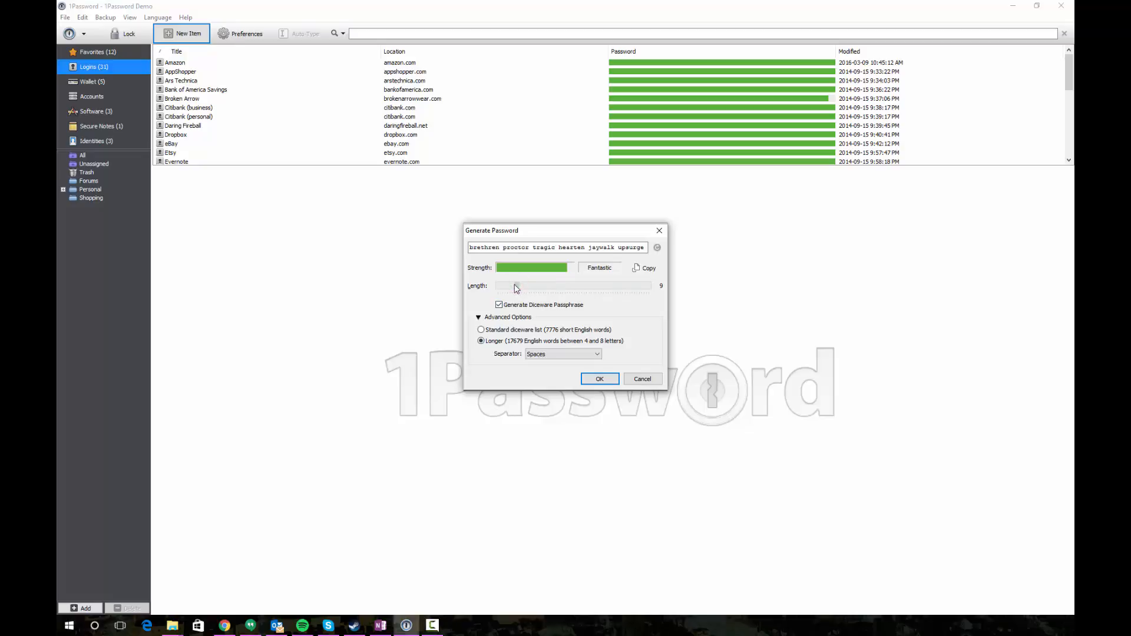
pyautogui.moveTo(514, 289); pyautogui.dragTo(510, 289)
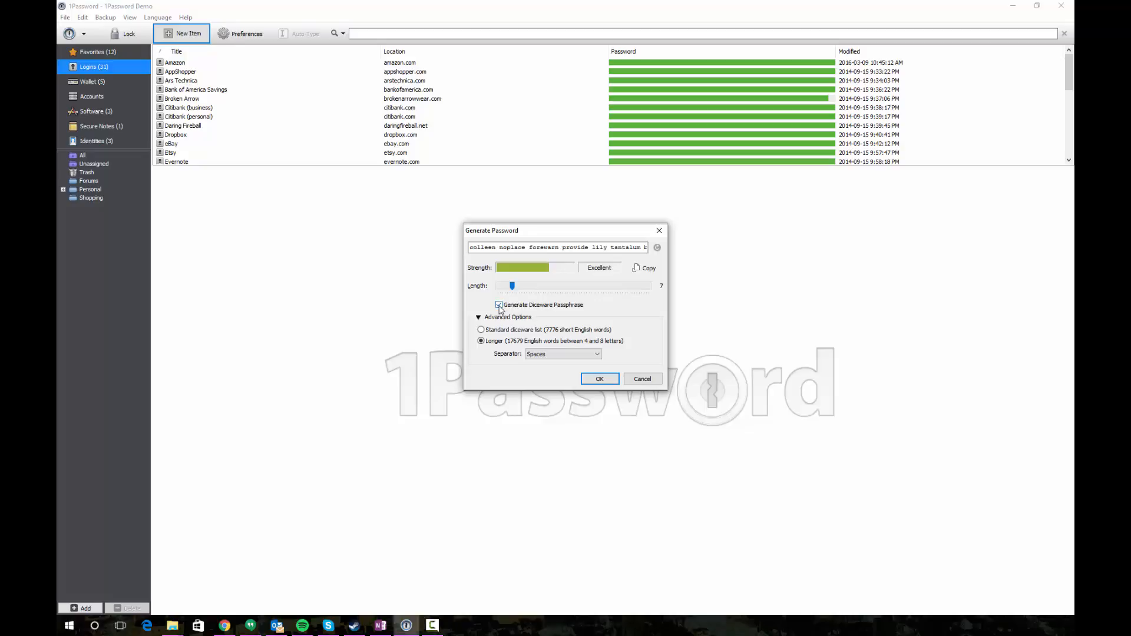
pyautogui.click(498, 304)
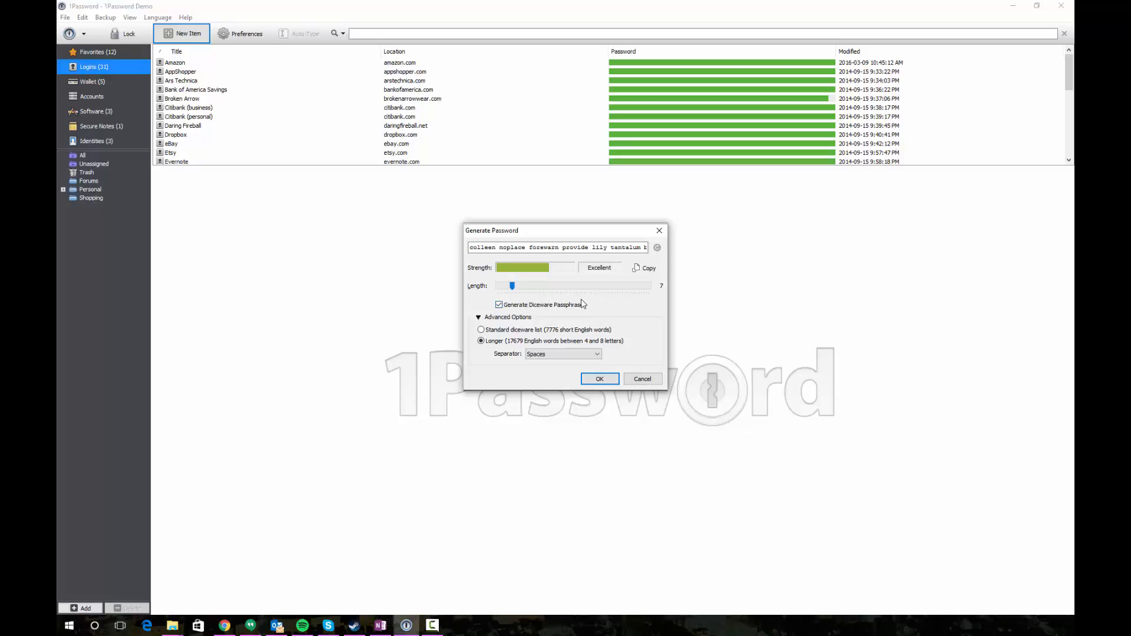
pyautogui.moveTo(605, 307)
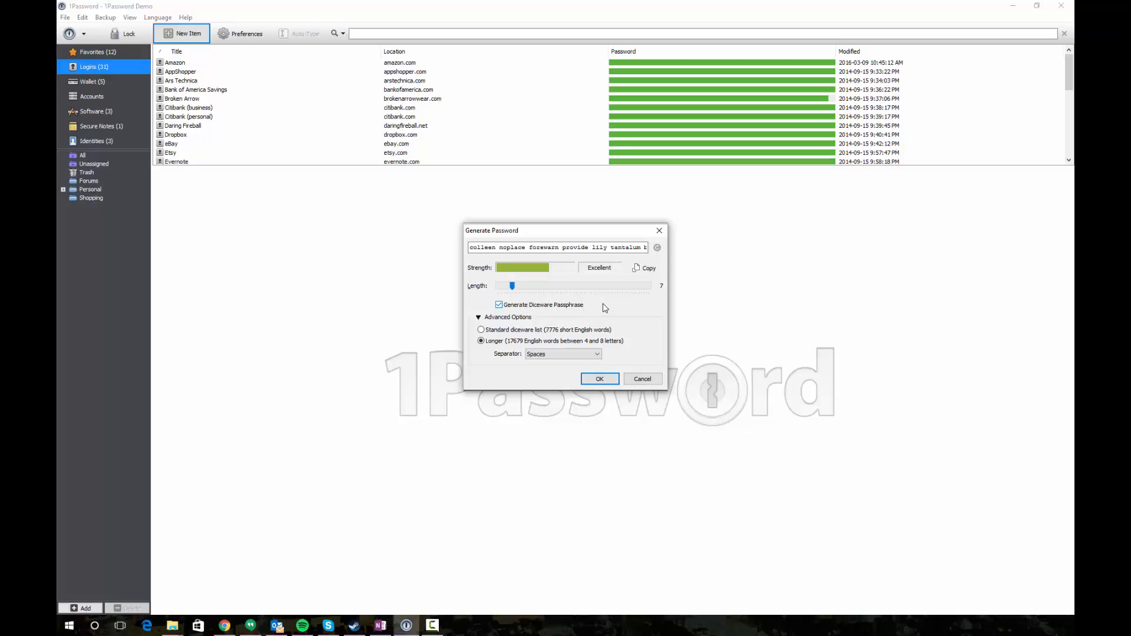
pyautogui.moveTo(610, 311)
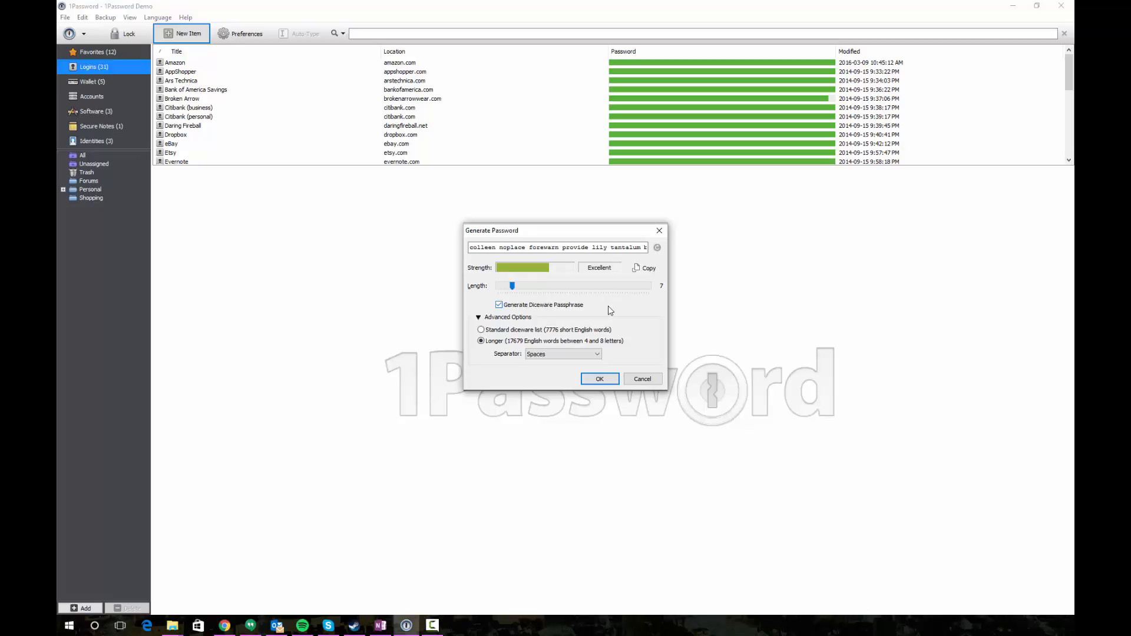